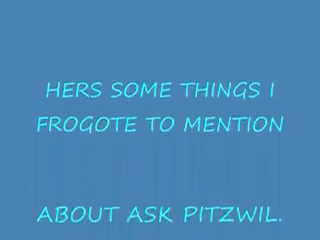
scroll("down", 3)
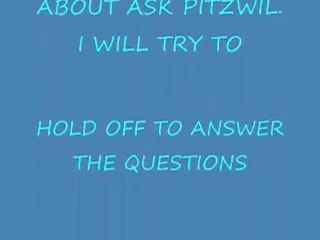
scroll("down", 3)
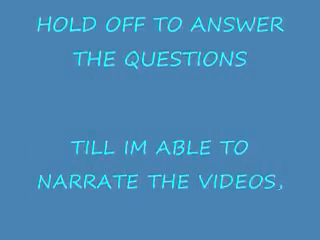
scroll("down", 3)
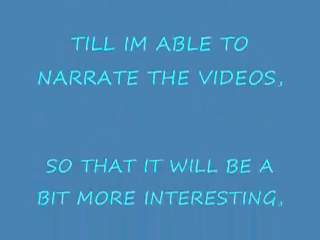